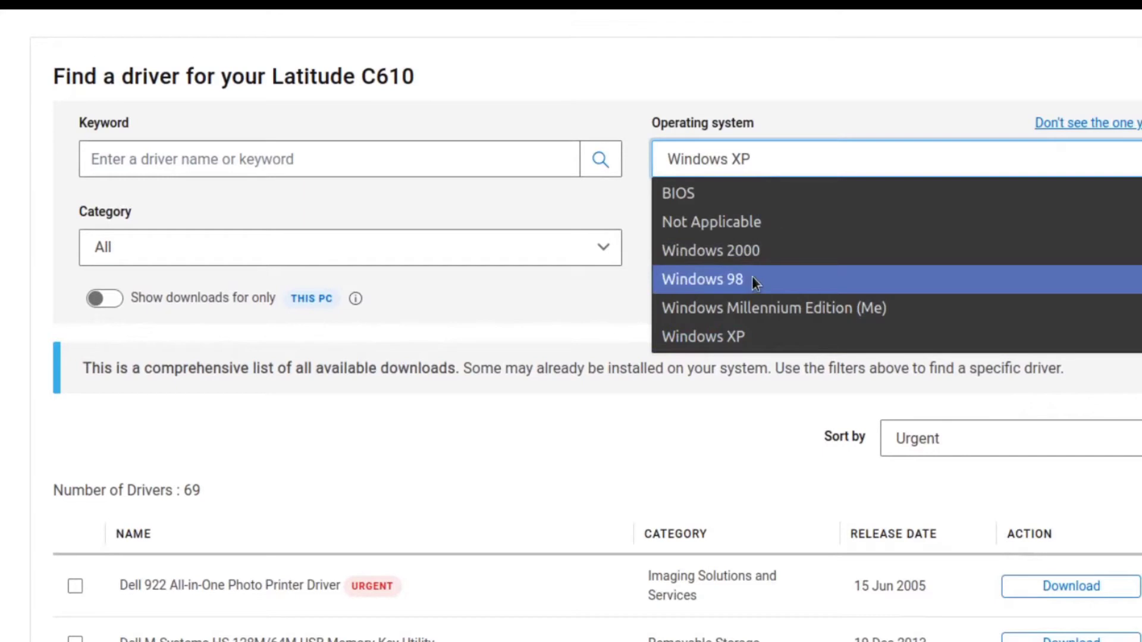
Step: Filter the Latitude C610 drivers to Windows 98 and bring the 48 downloads into view
left_click(702, 278)
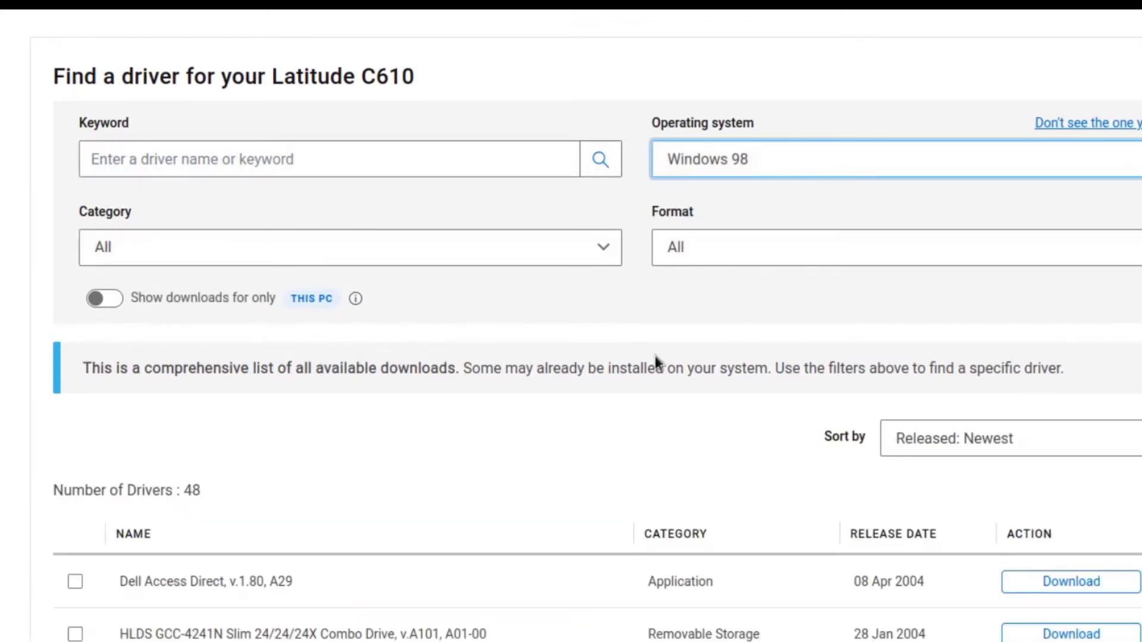
scroll("down", 3)
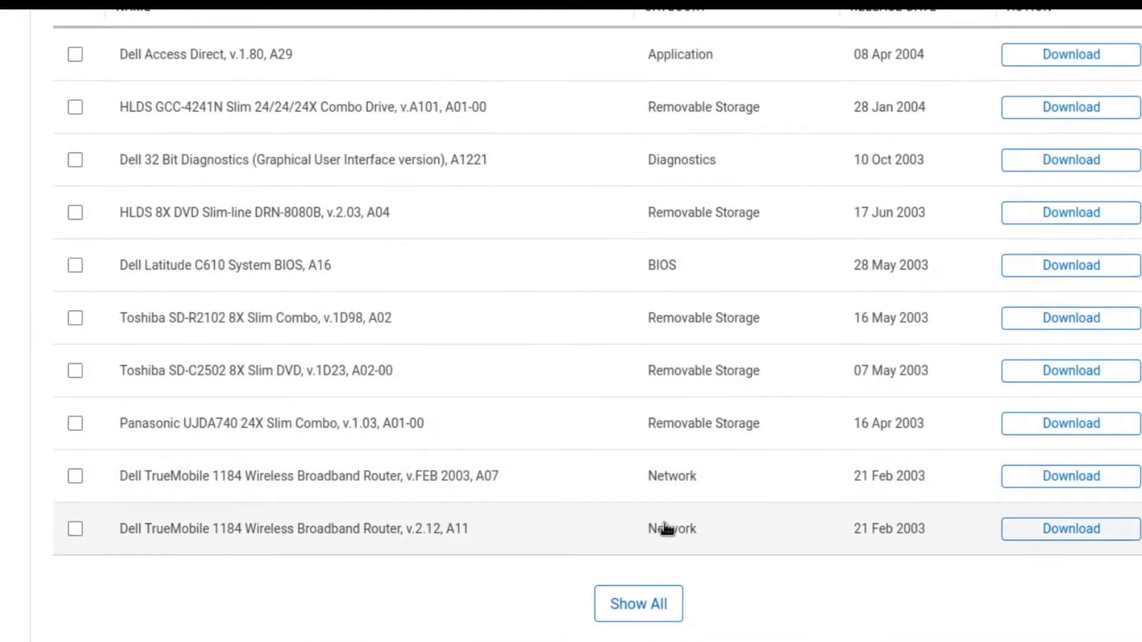